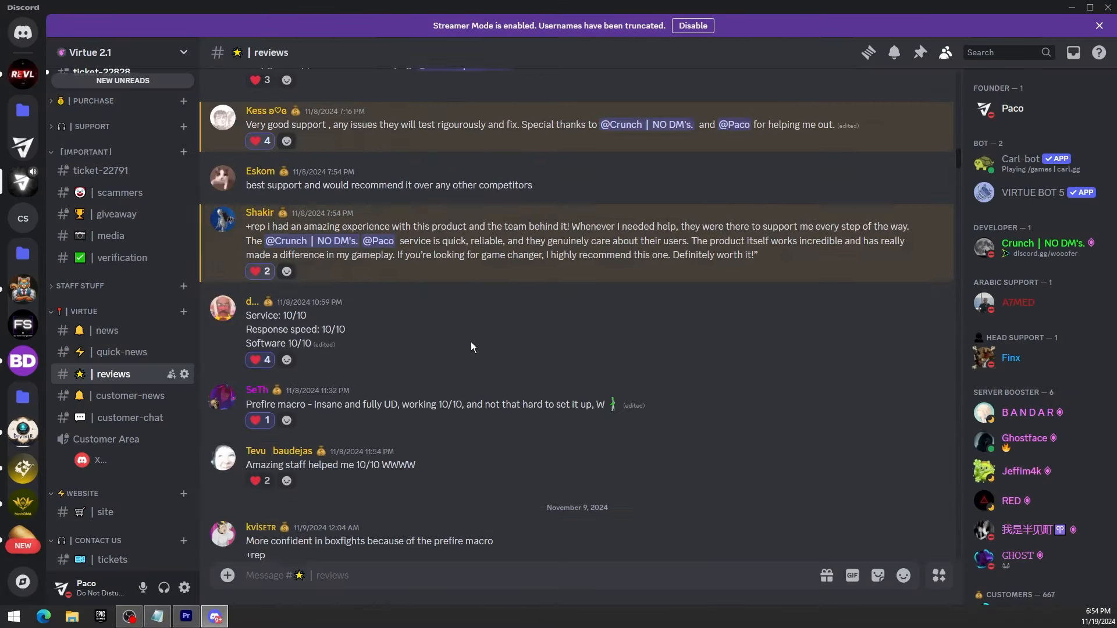
Skip Virtue's intro animation to reach the config list showing 'Fortnite By Paco'
scroll(up, 3)
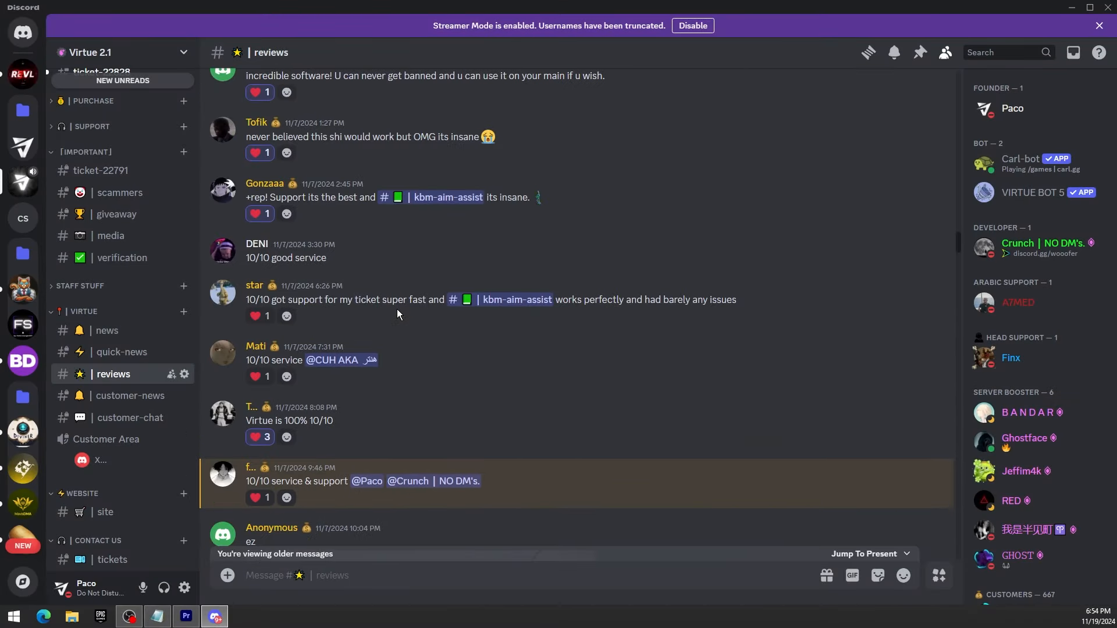
scroll(up, 3)
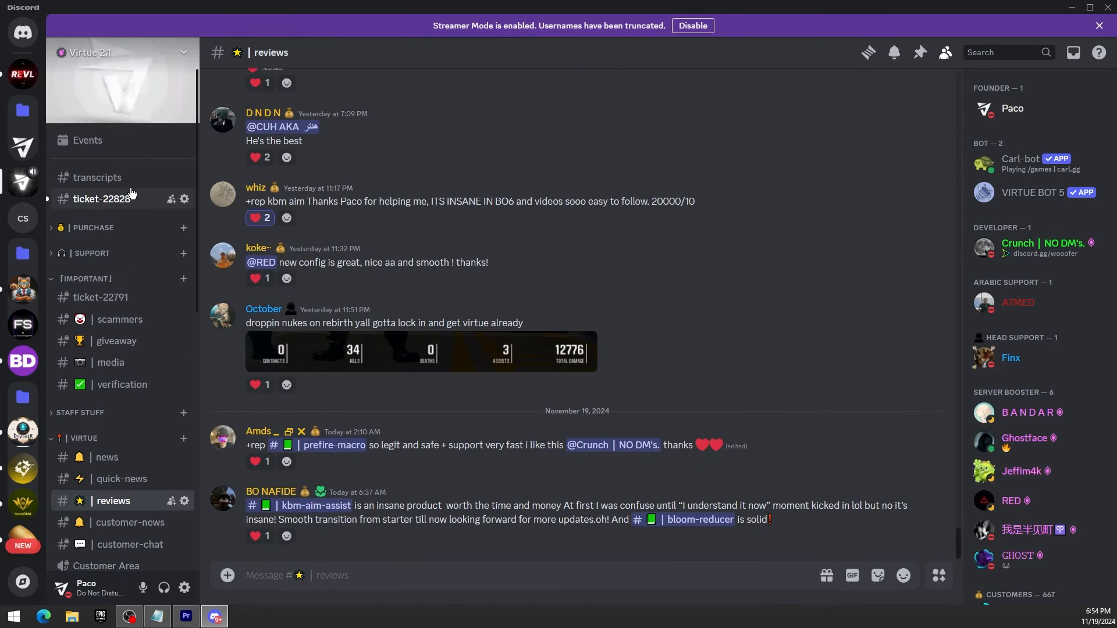
scroll(down, 3)
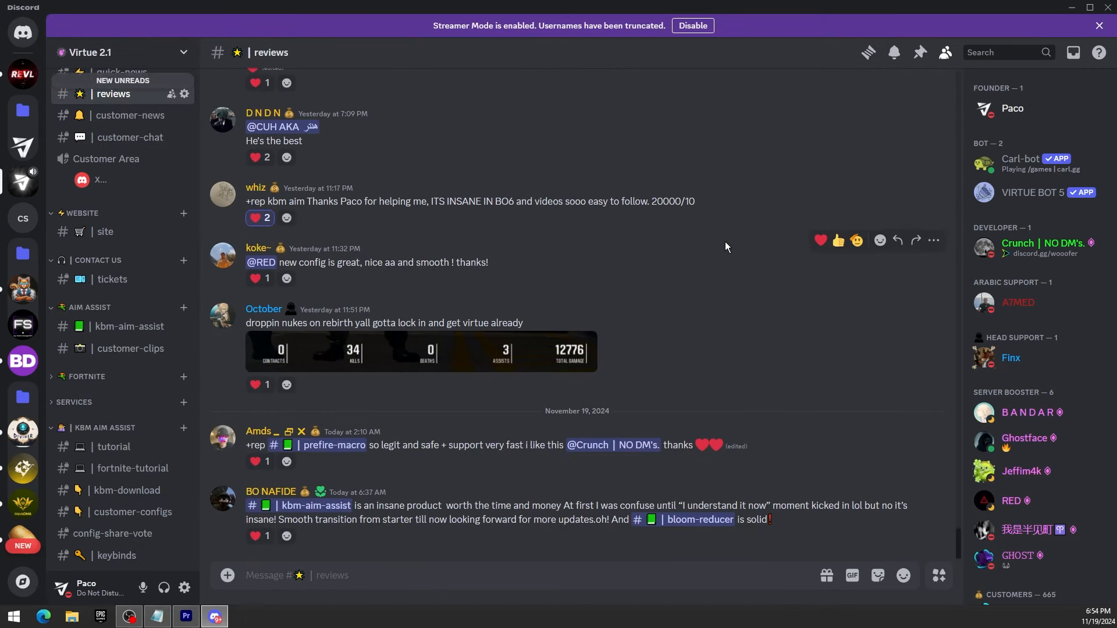
click(1077, 7)
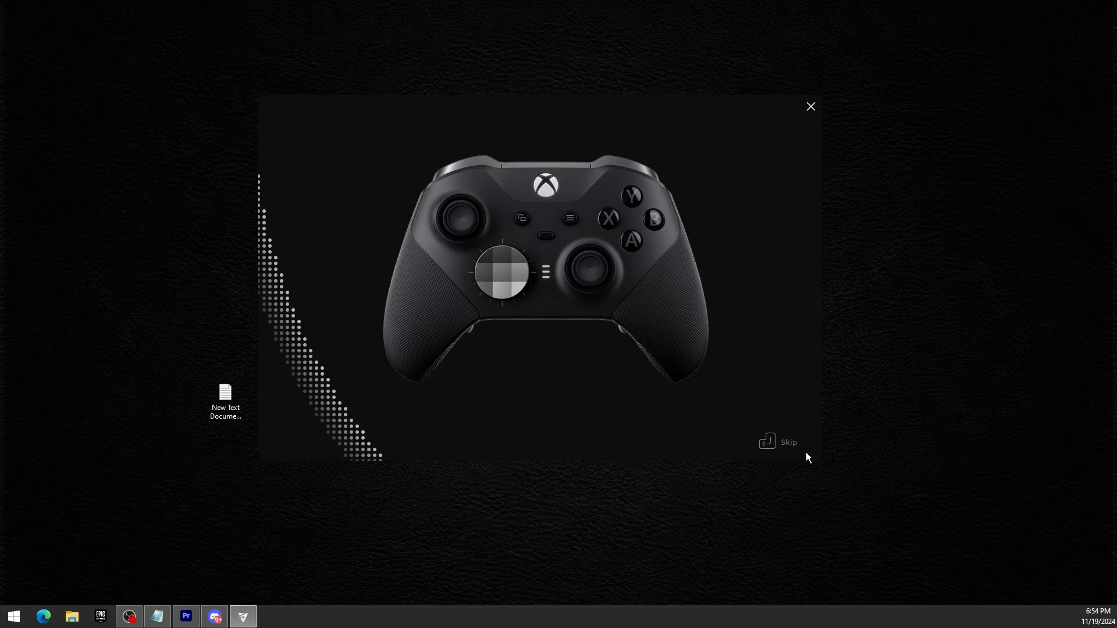
click(781, 441)
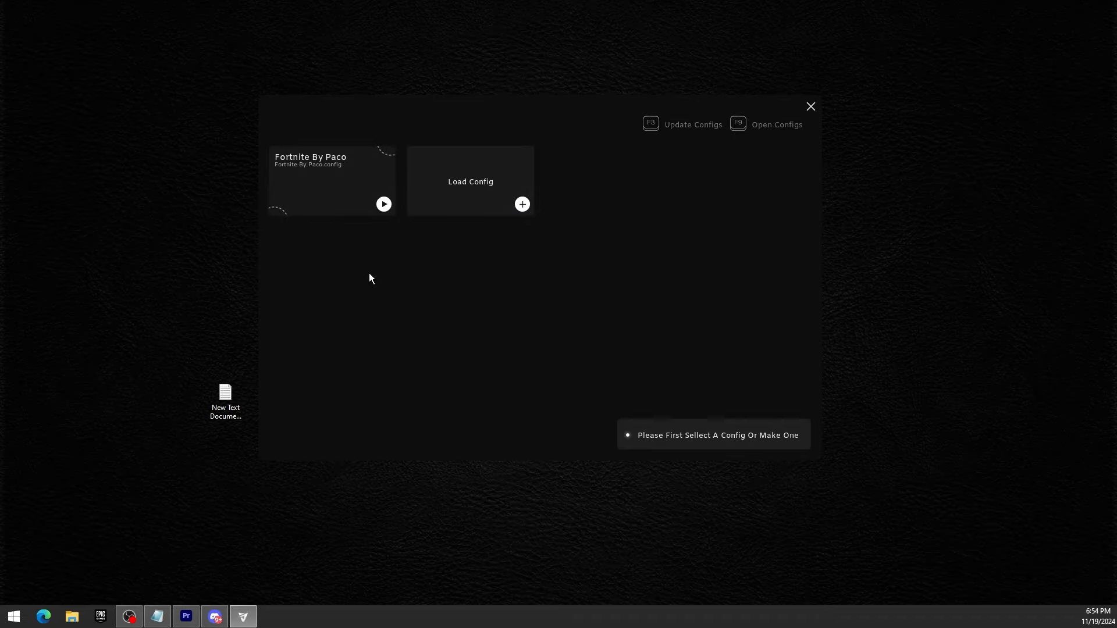
mouse_move(535, 173)
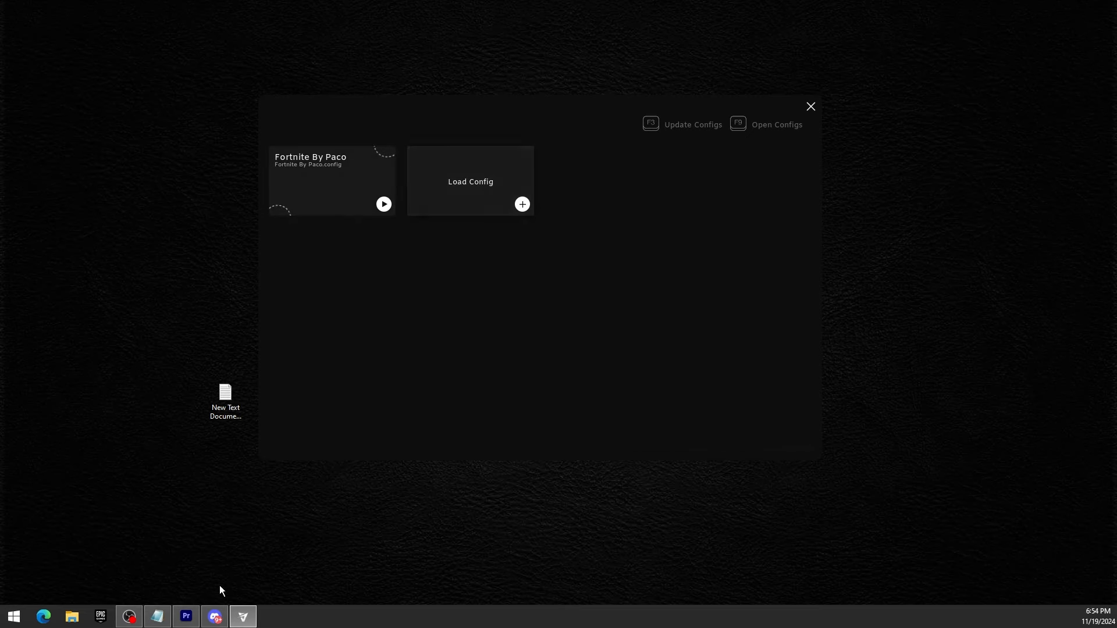
click(213, 616)
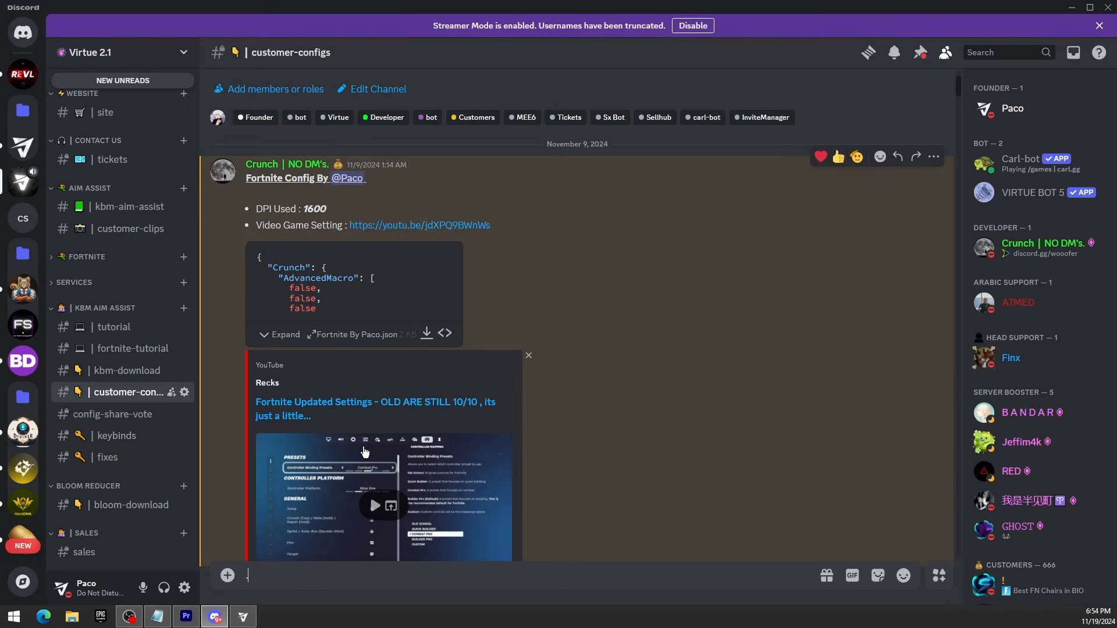
scroll(down, 3)
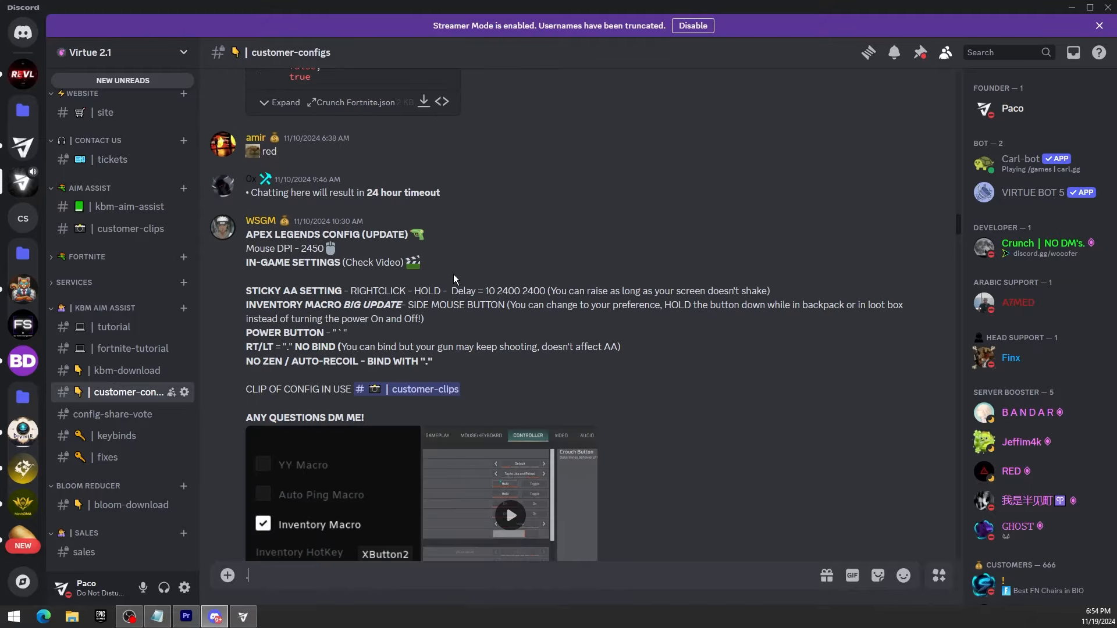
scroll(down, 3)
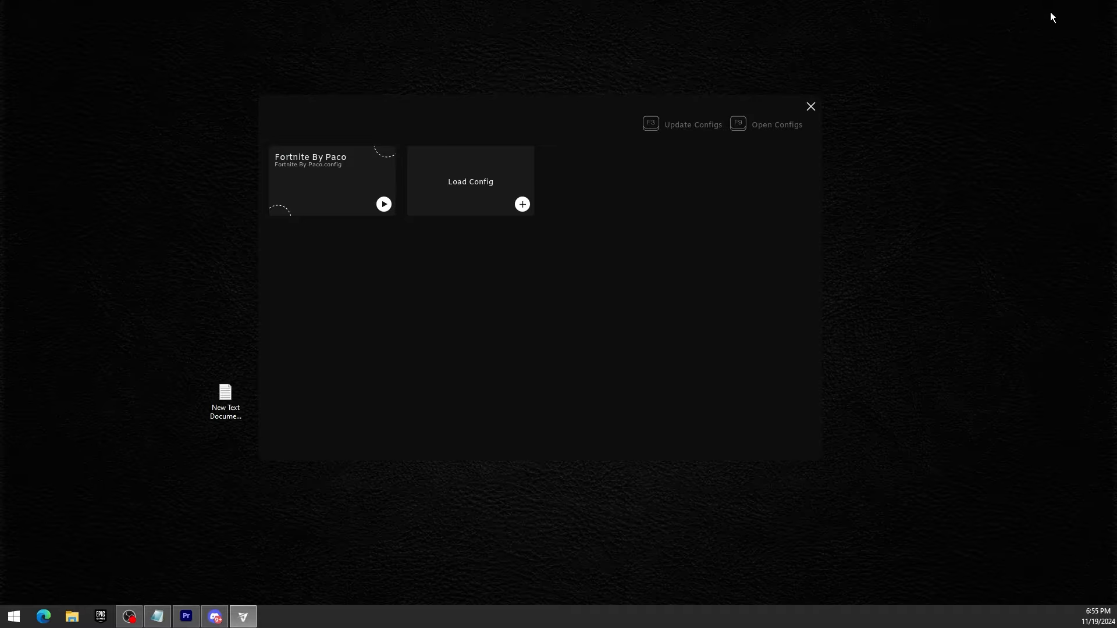
Load the 'Fortnite By Paco' config, with on/off key 9, and bring up the scripts settings
click(384, 204)
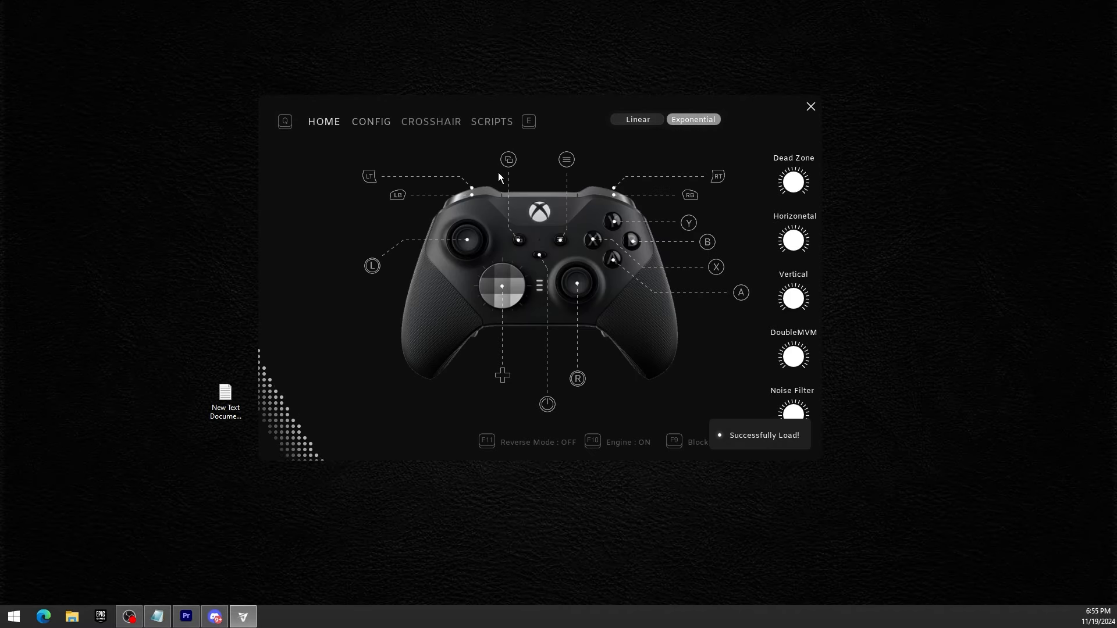
mouse_move(612, 133)
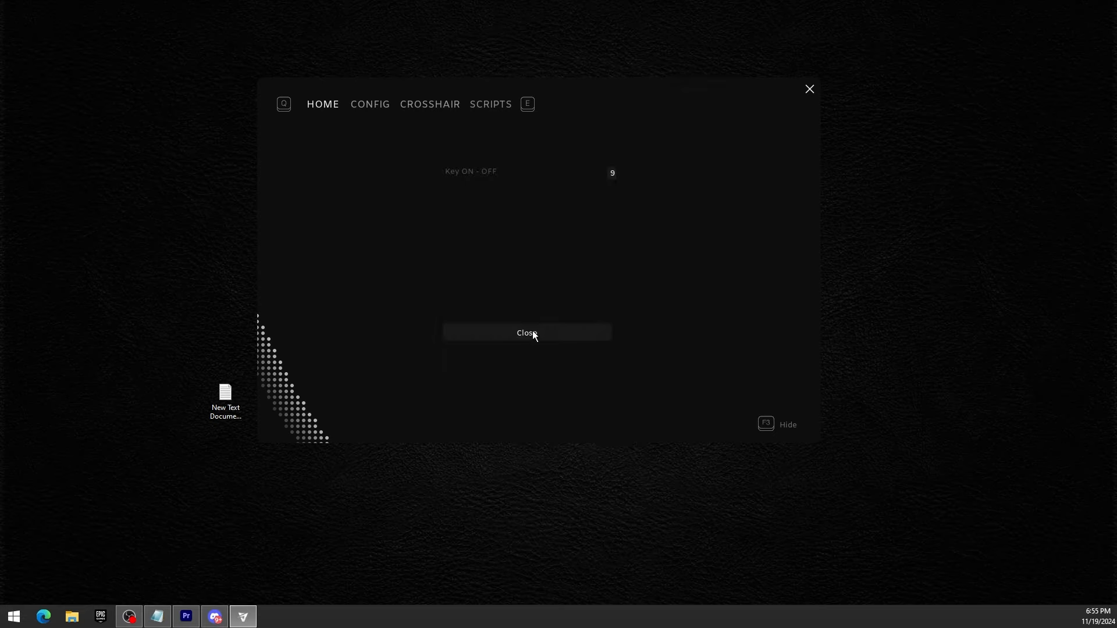
mouse_move(619, 179)
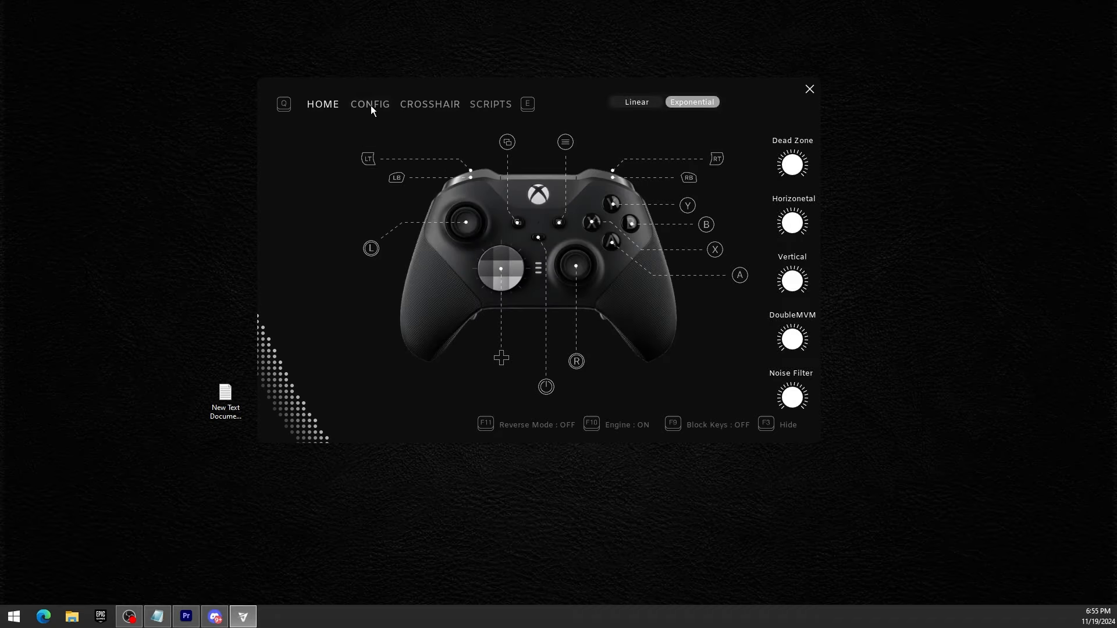
click(490, 104)
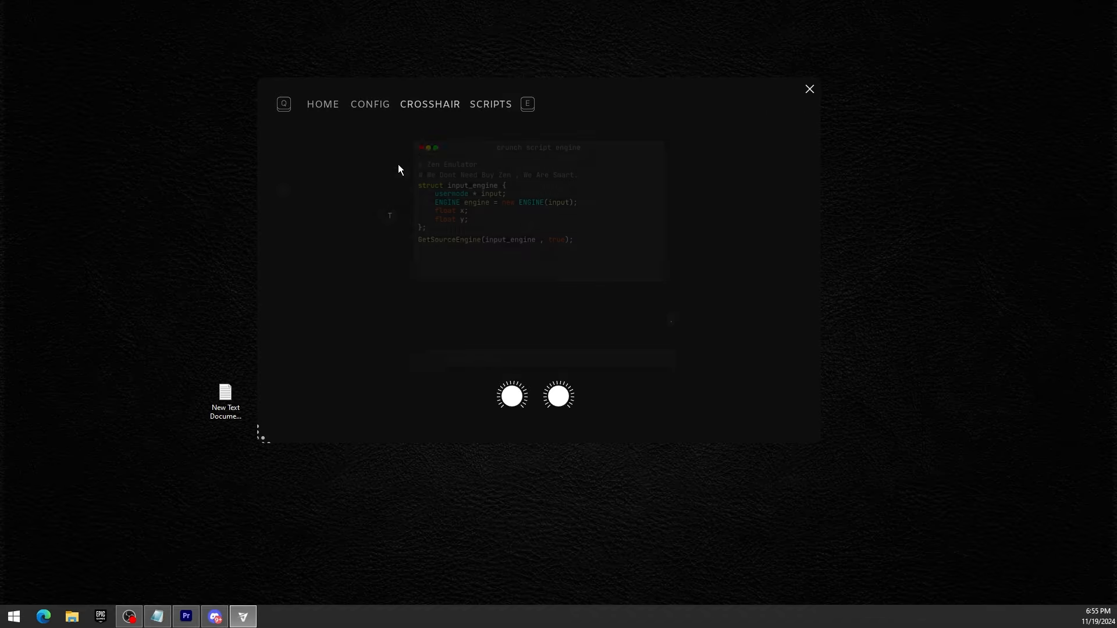
Enable the Inventory Macro script with T as its inventory hotkey
click(490, 104)
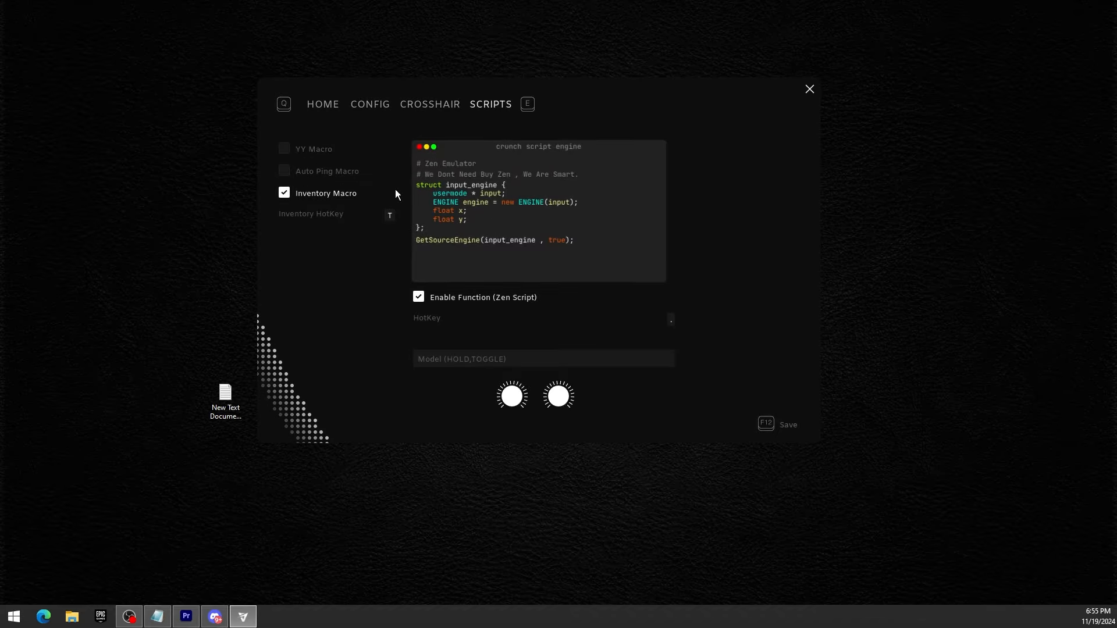
mouse_move(520, 242)
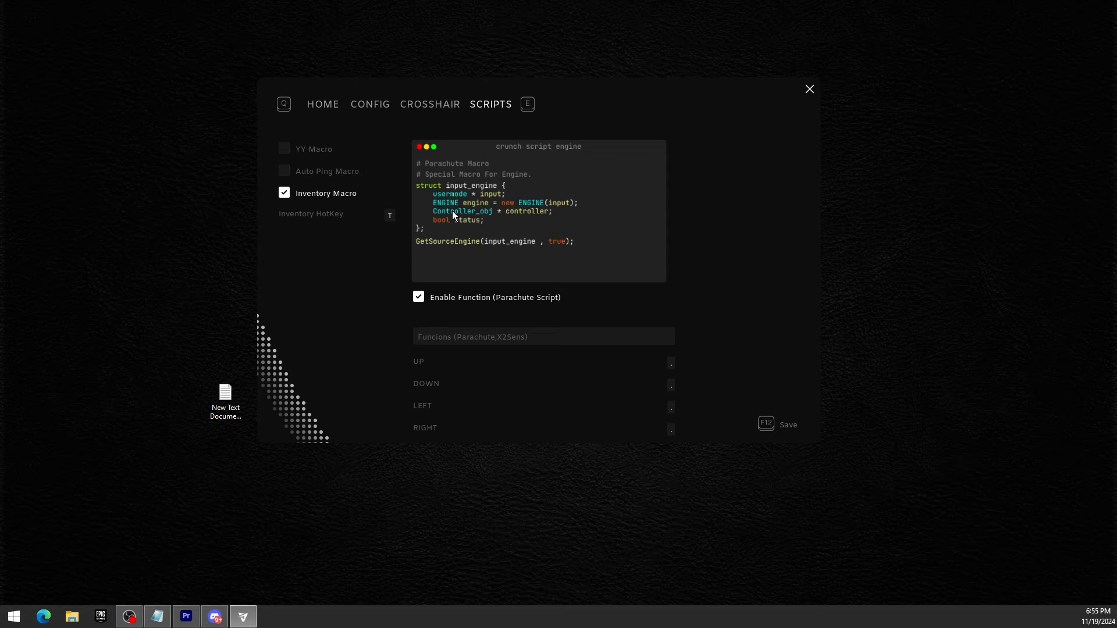
mouse_move(445, 206)
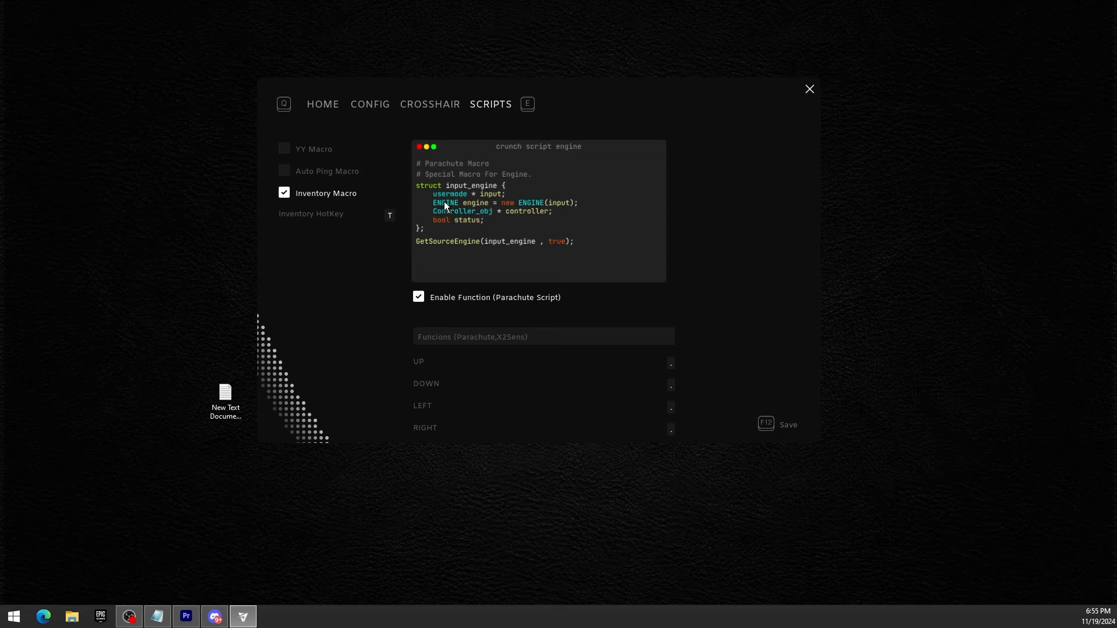
mouse_move(549, 212)
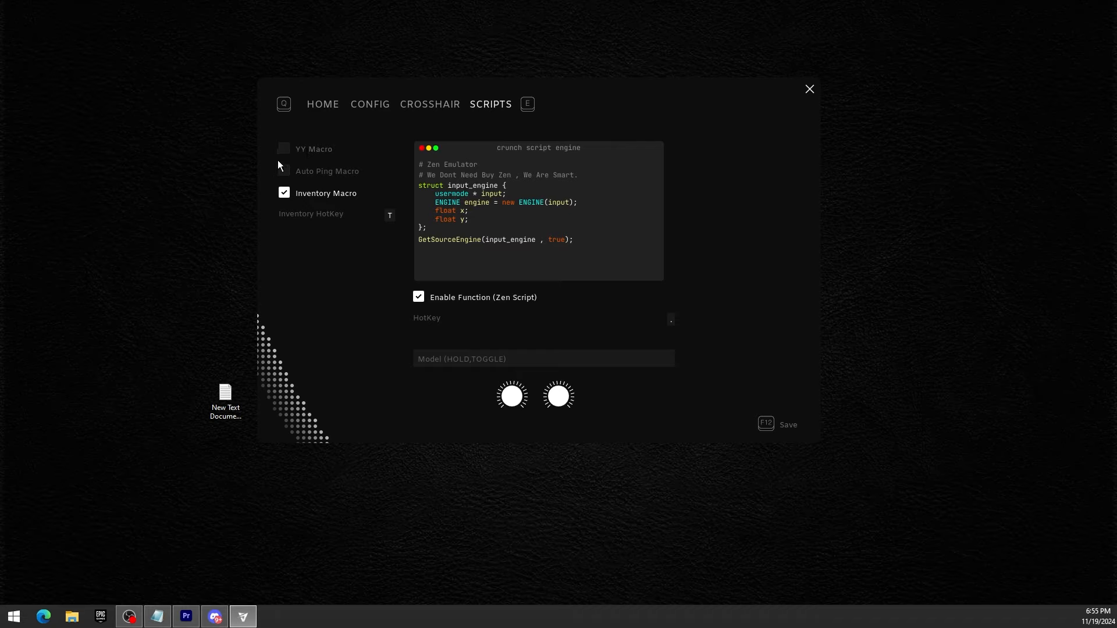
mouse_move(330, 180)
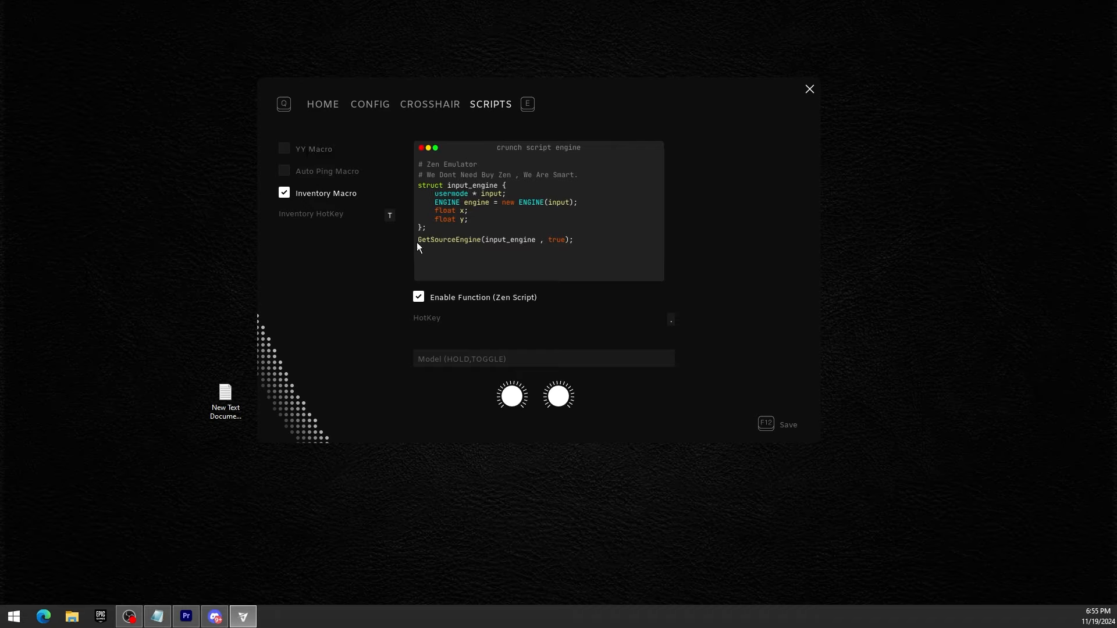
mouse_move(321, 124)
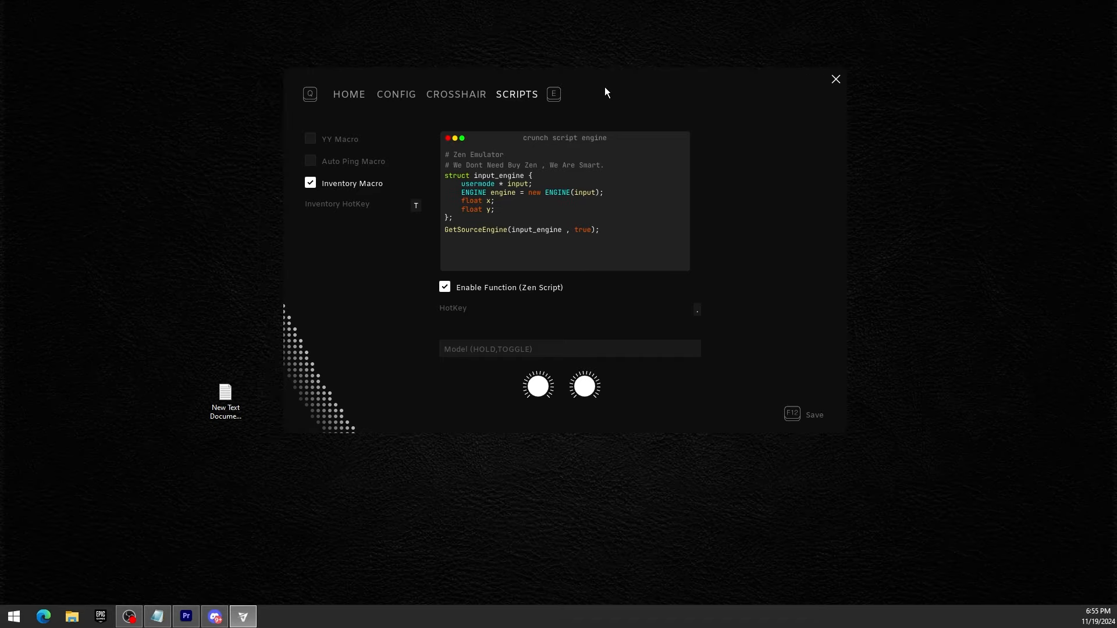
mouse_move(350, 98)
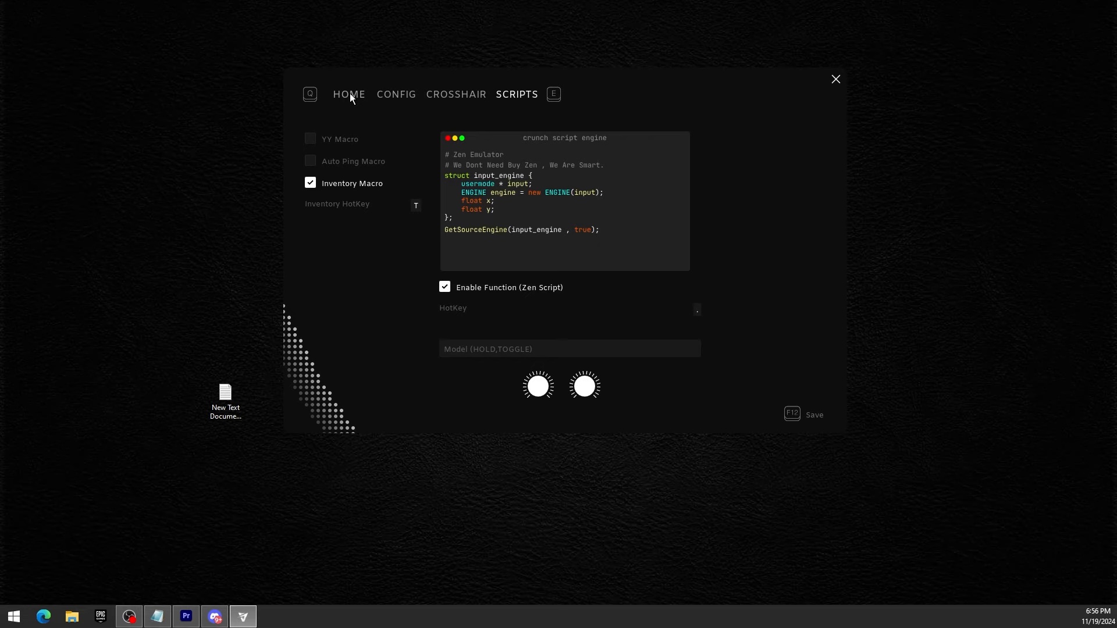
Rebind the Inventory Macro hotkey to XButton2 and return to the HOME overview
click(349, 94)
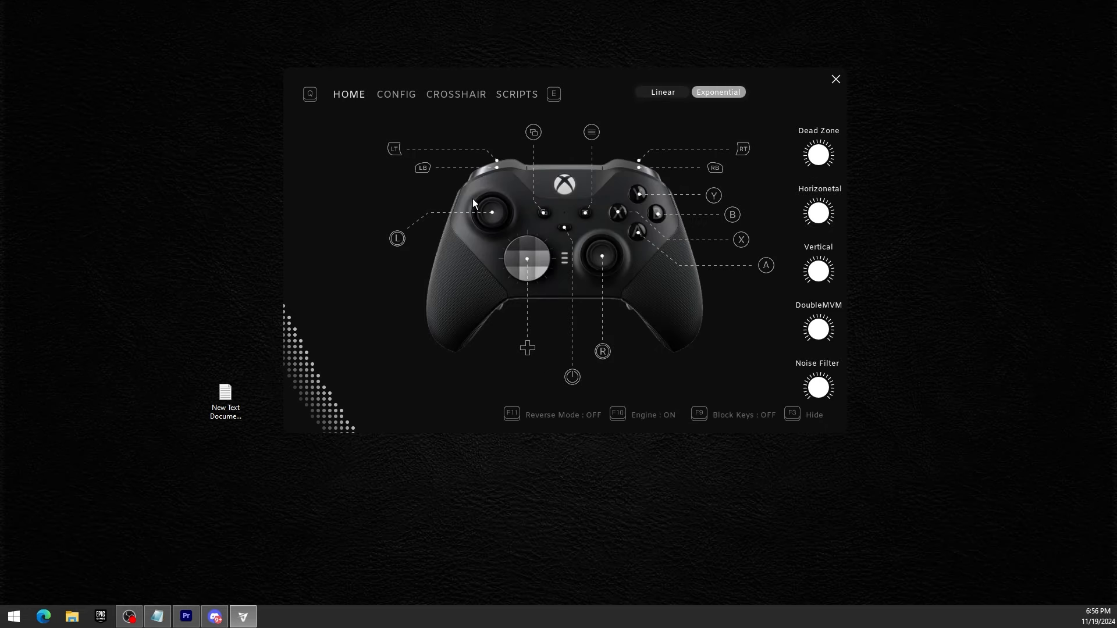
mouse_move(3, 404)
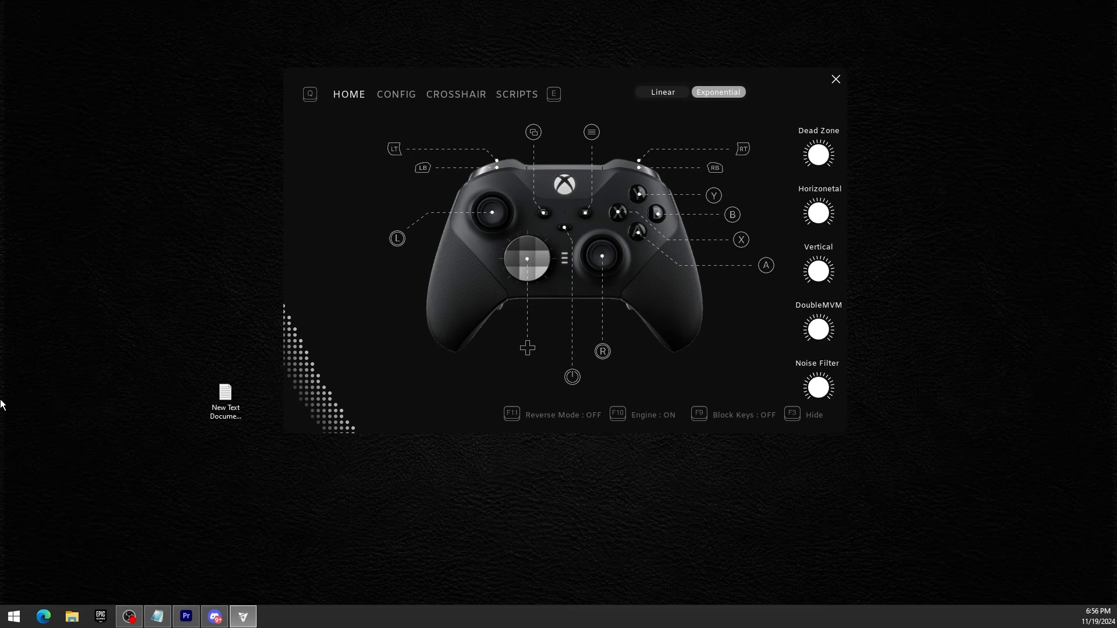
mouse_move(586, 102)
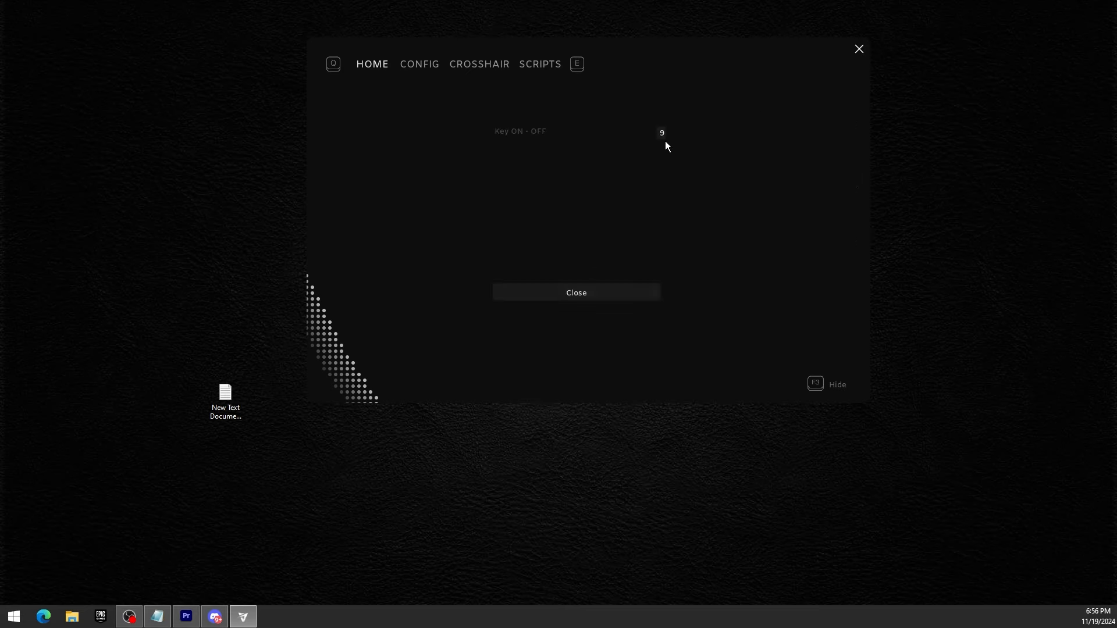
click(575, 292)
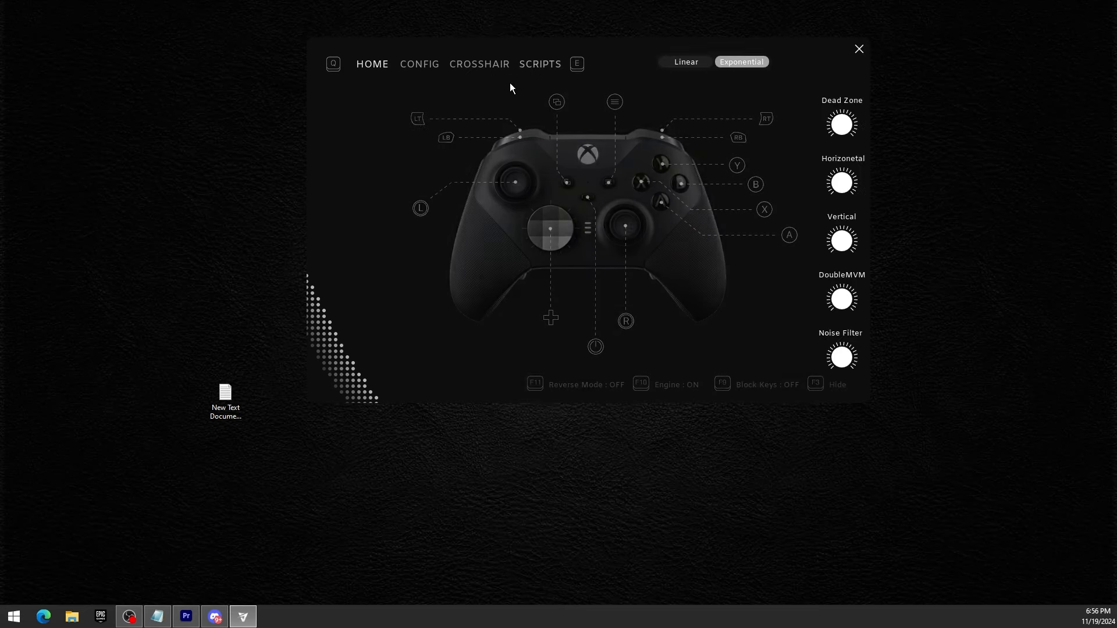
click(539, 64)
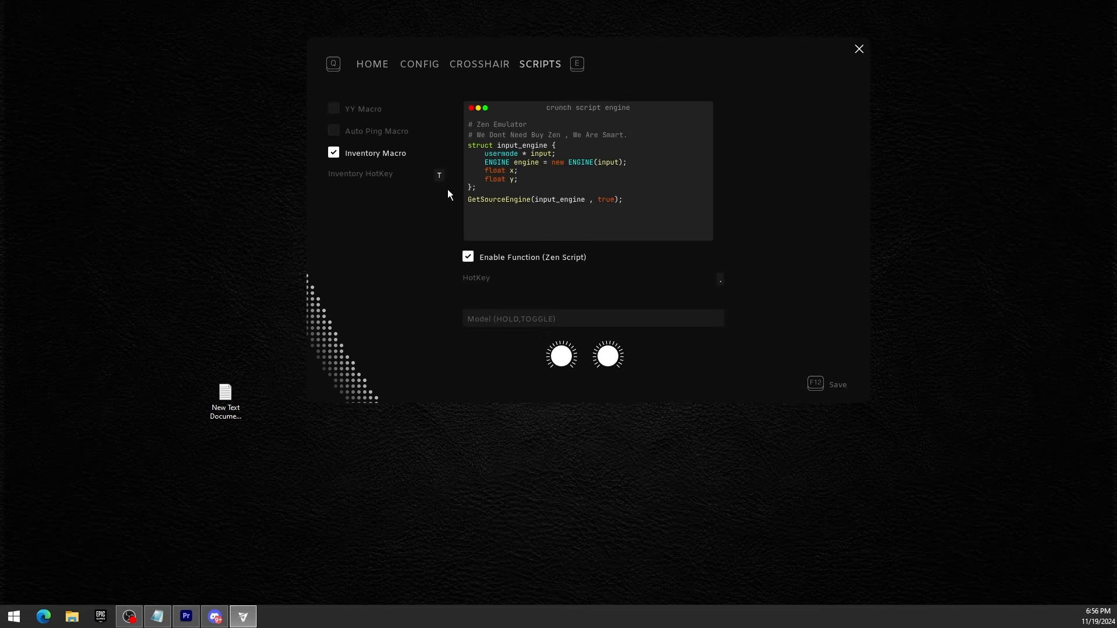
click(438, 175)
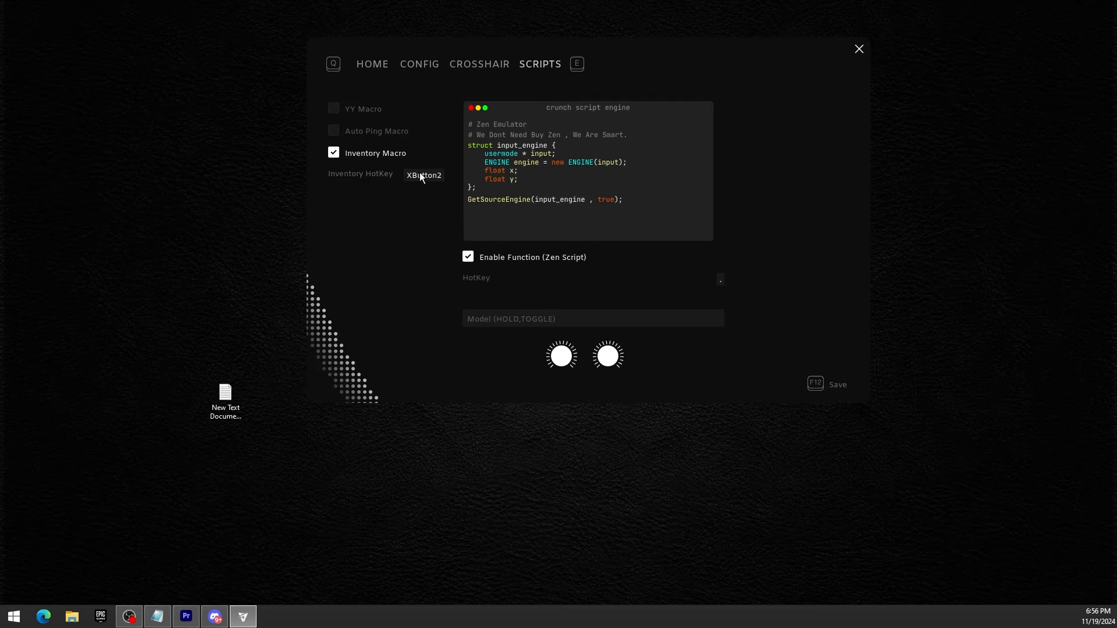
mouse_move(385, 318)
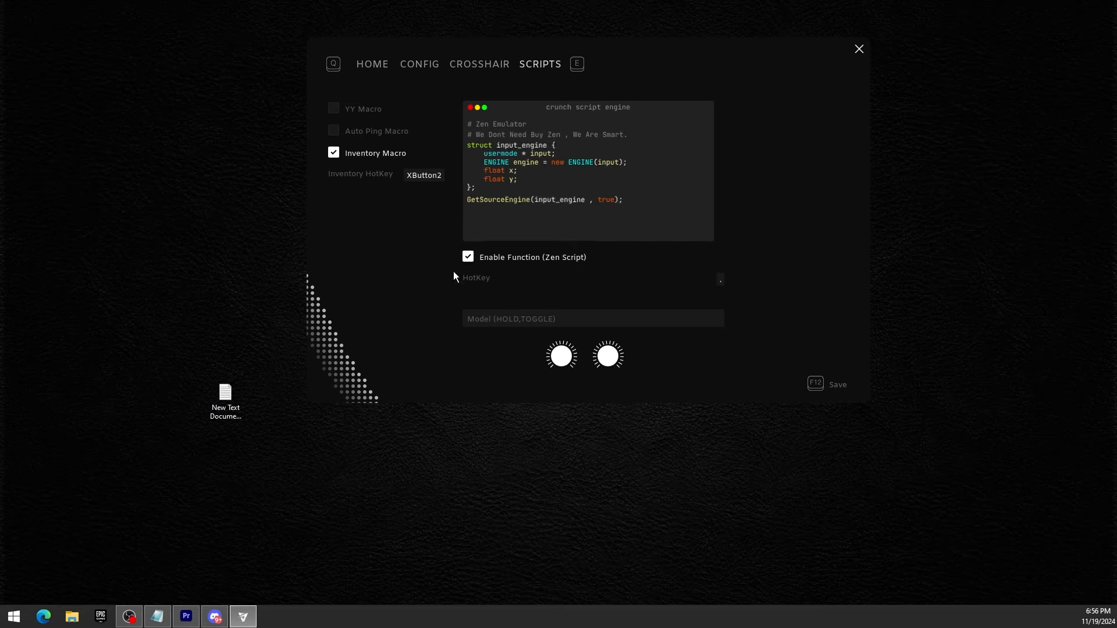
mouse_move(401, 208)
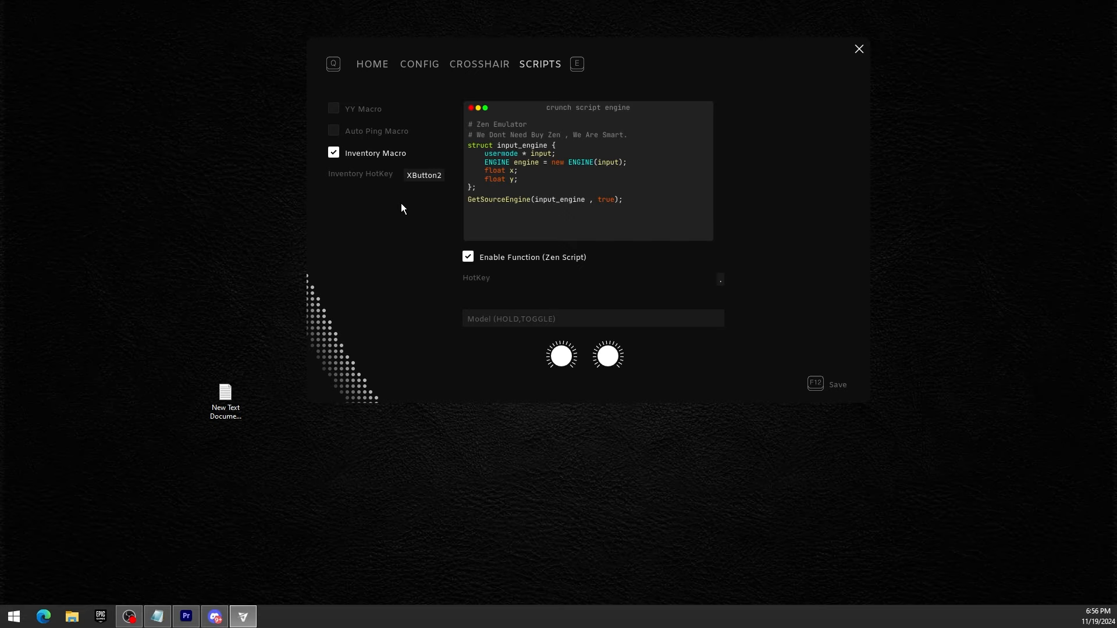
mouse_move(442, 283)
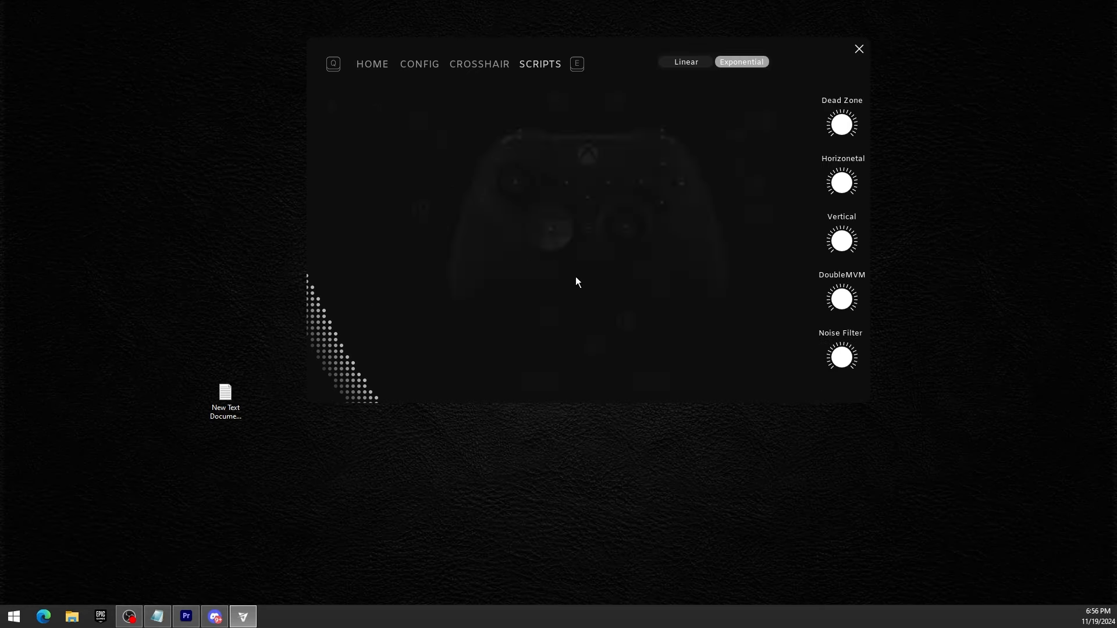
click(371, 64)
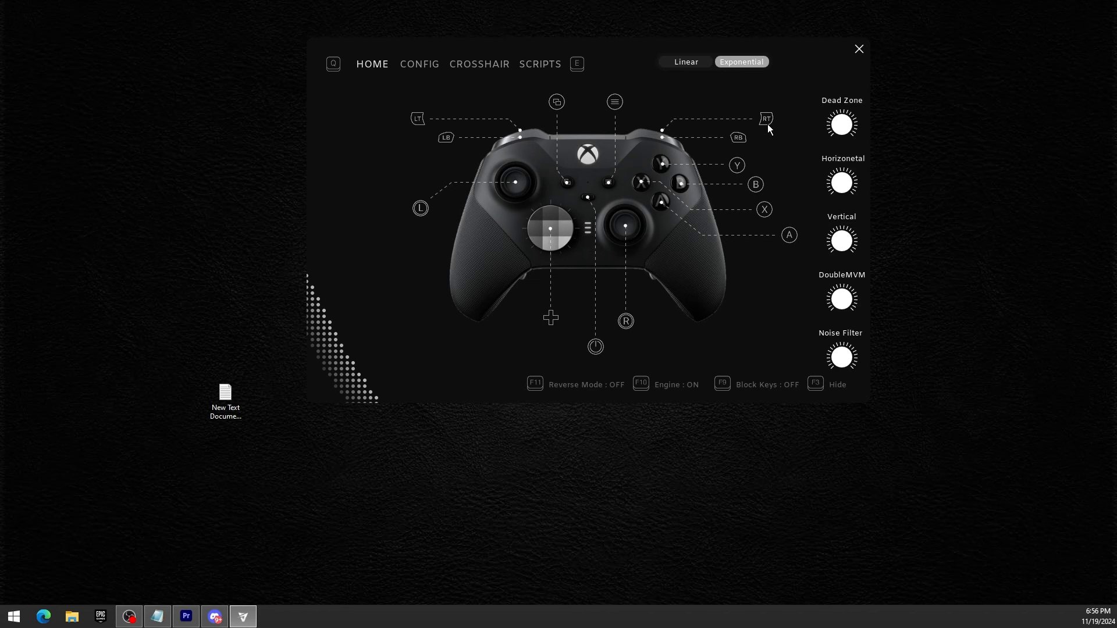
mouse_move(727, 208)
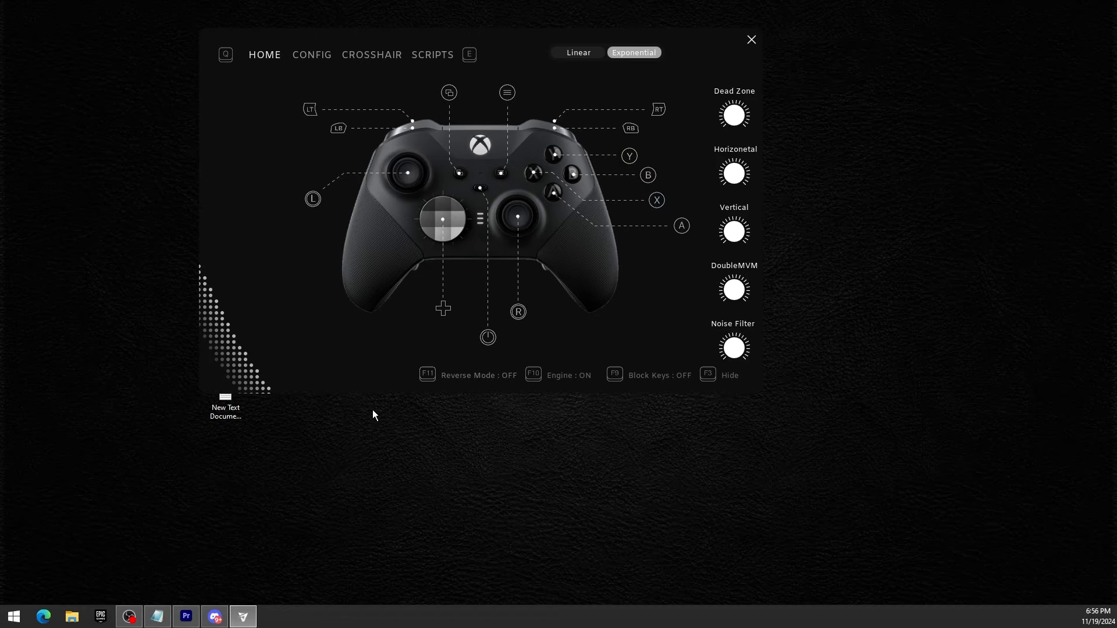
Review the controller key list in Discord's keybinds channel, then minimize Discord
click(214, 616)
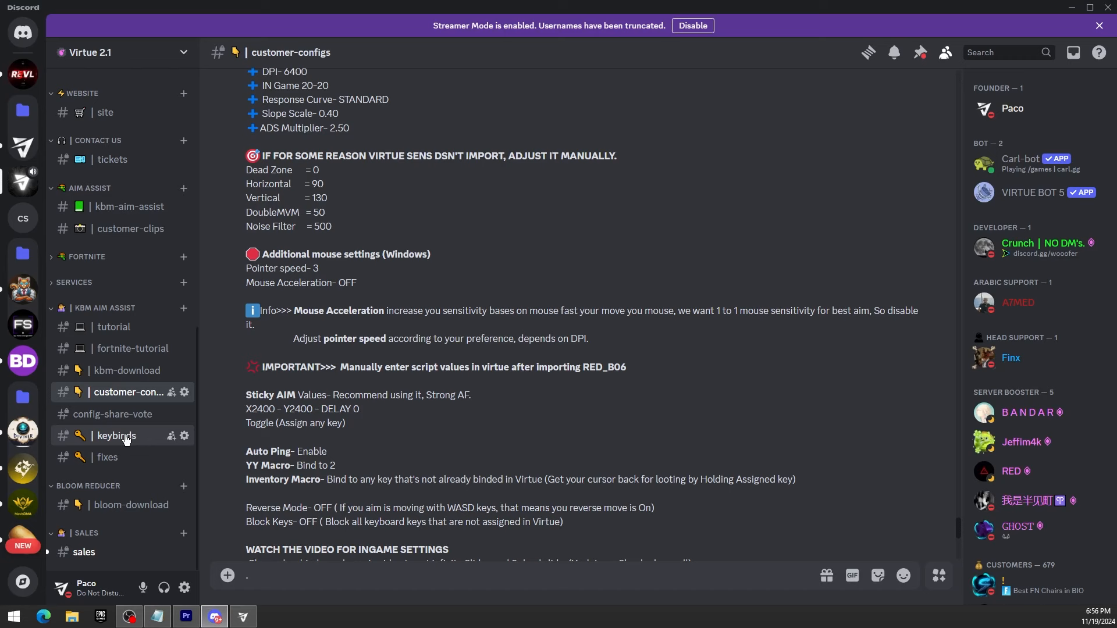
click(115, 435)
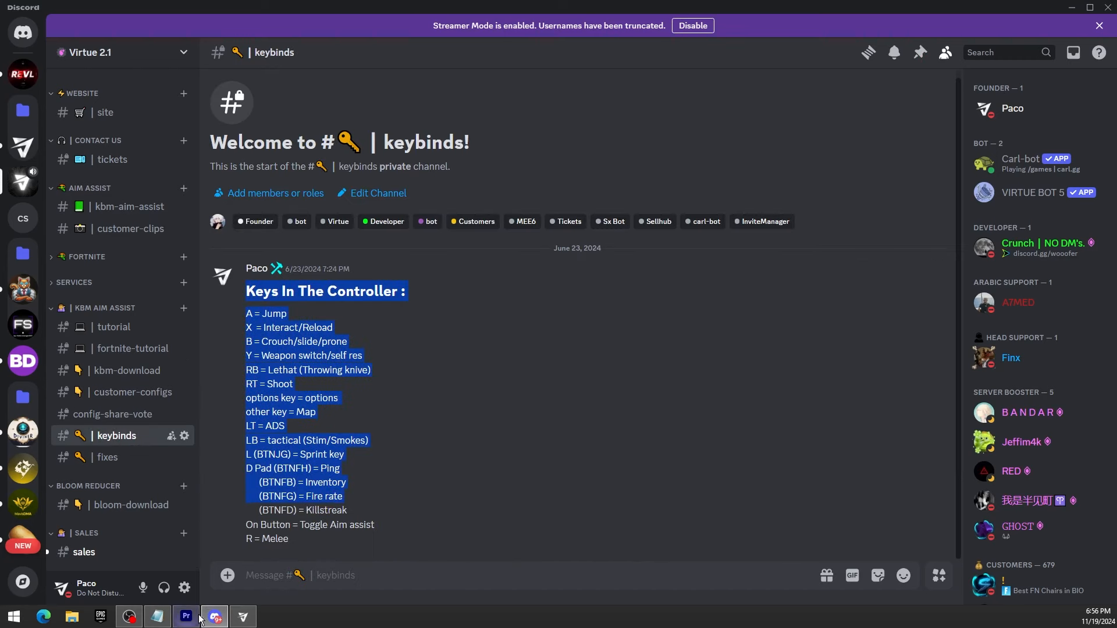
click(242, 616)
text(controller)
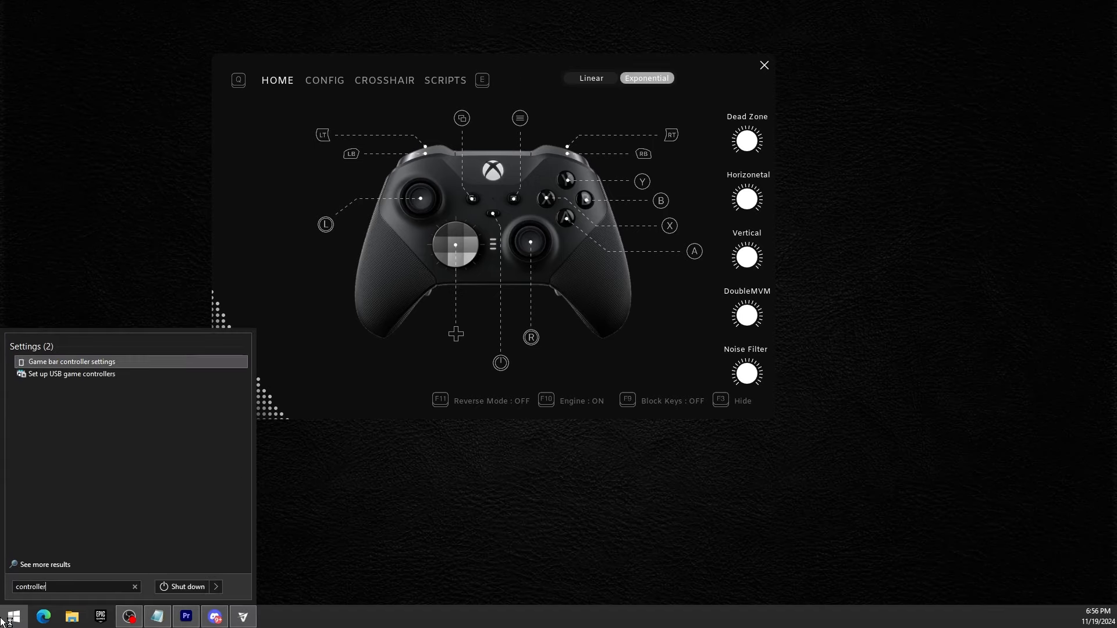
Open USB game controller setup and confirm 'XBOX 360 For Windows' reads status OK
click(70, 374)
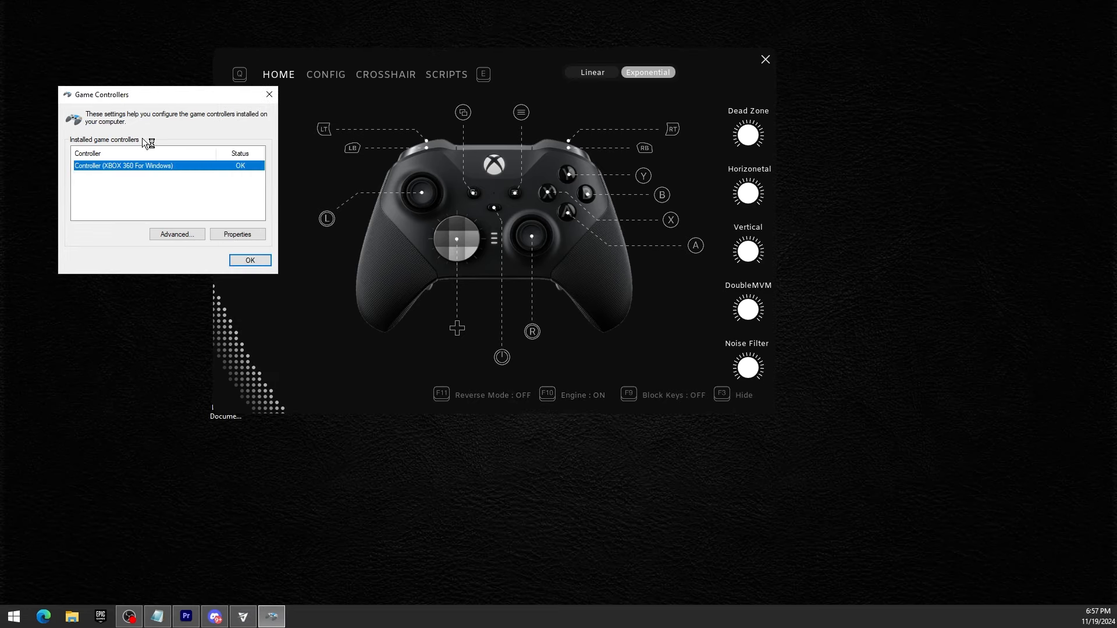
mouse_move(269, 113)
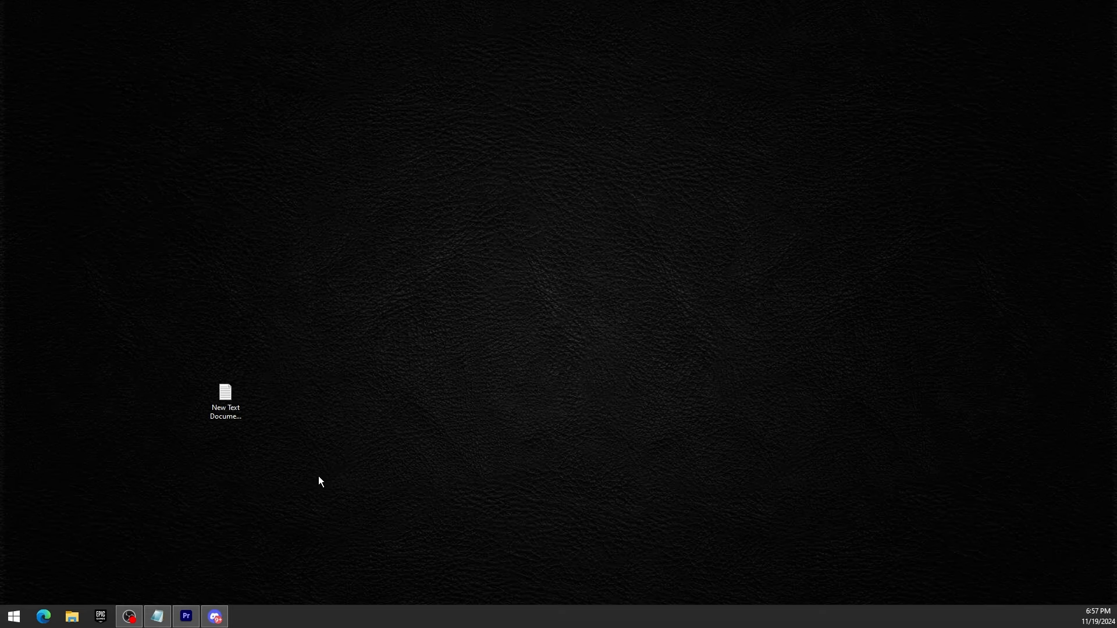
Restore Discord and scroll the reviews channel to the latest customer reviews
click(215, 616)
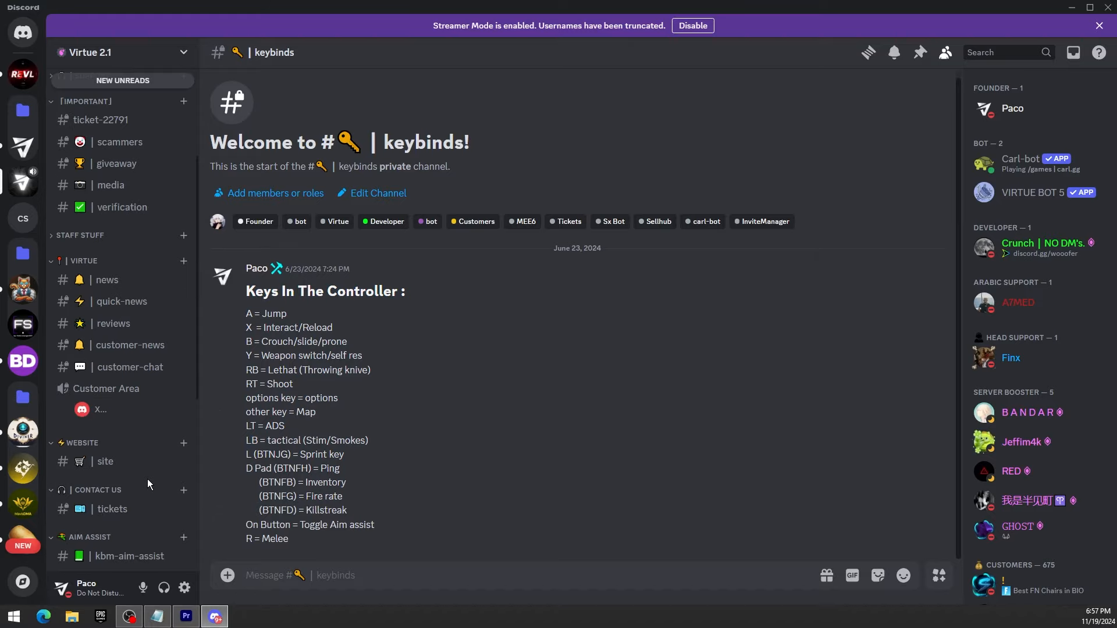
click(114, 324)
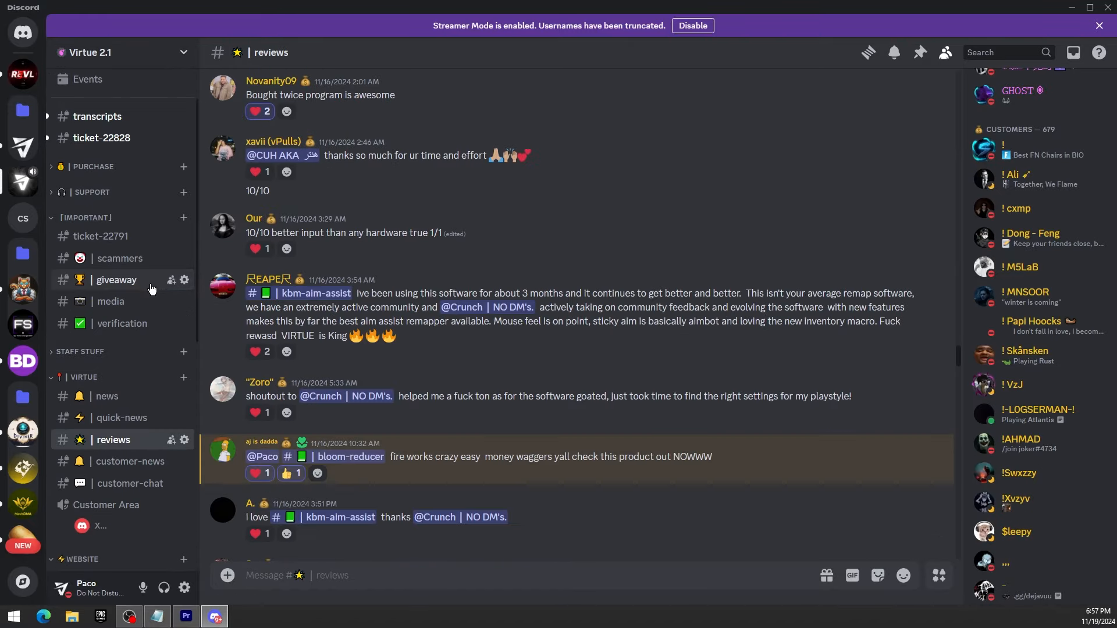
click(89, 52)
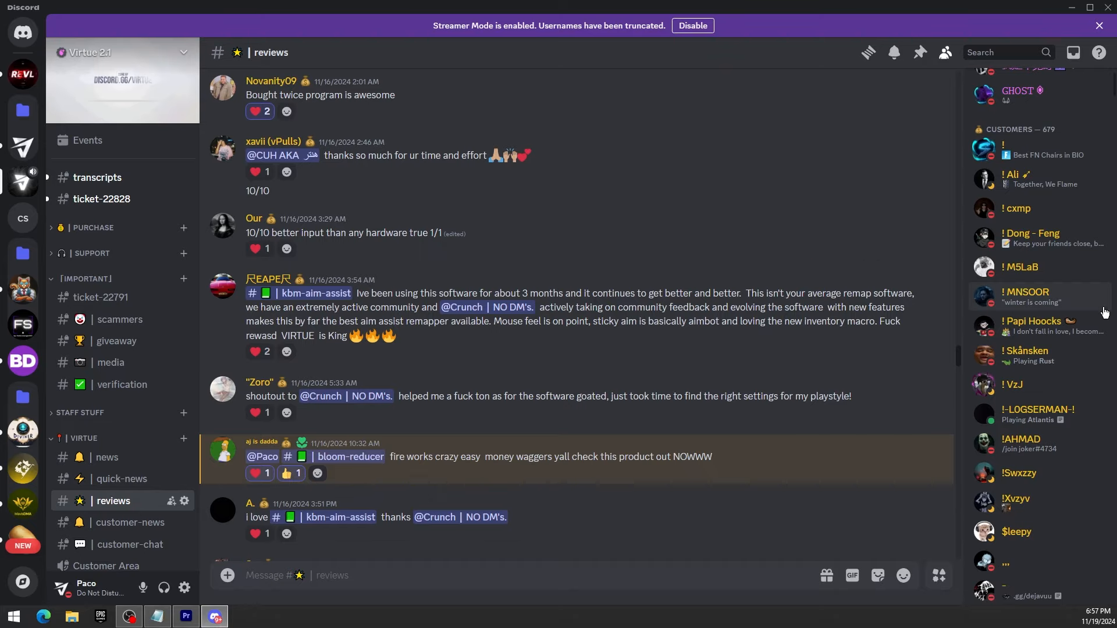
scroll(up, 3)
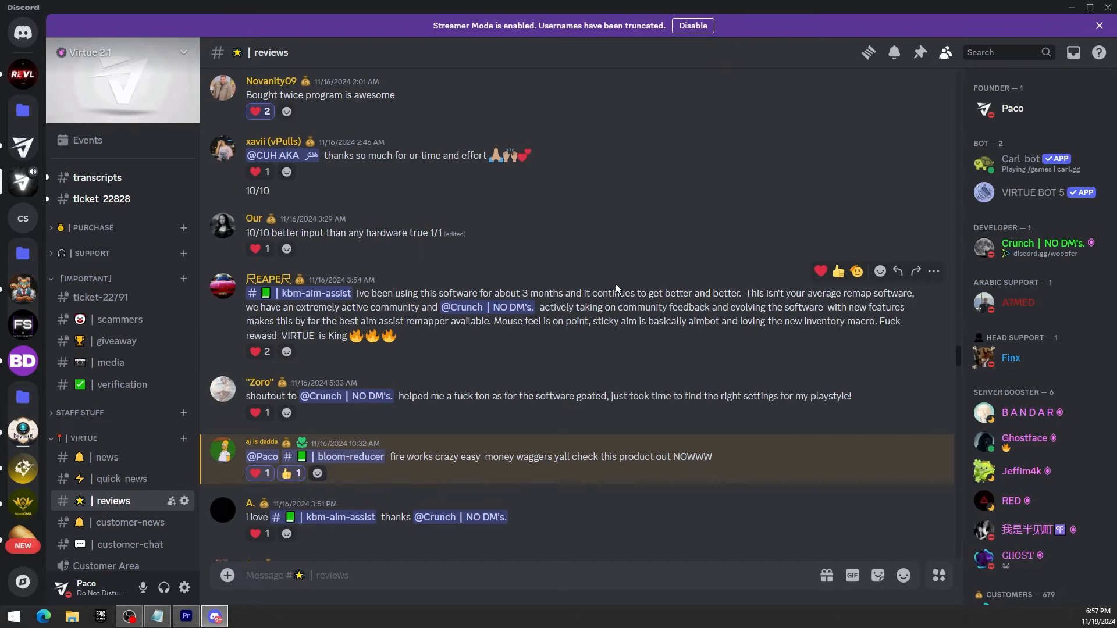
scroll(down, 3)
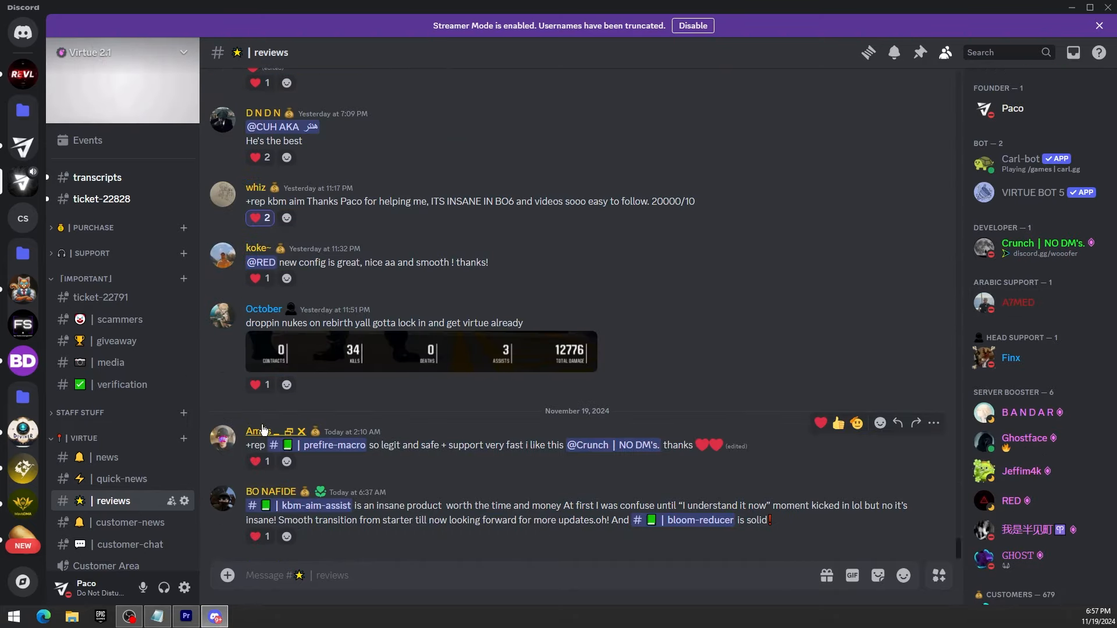